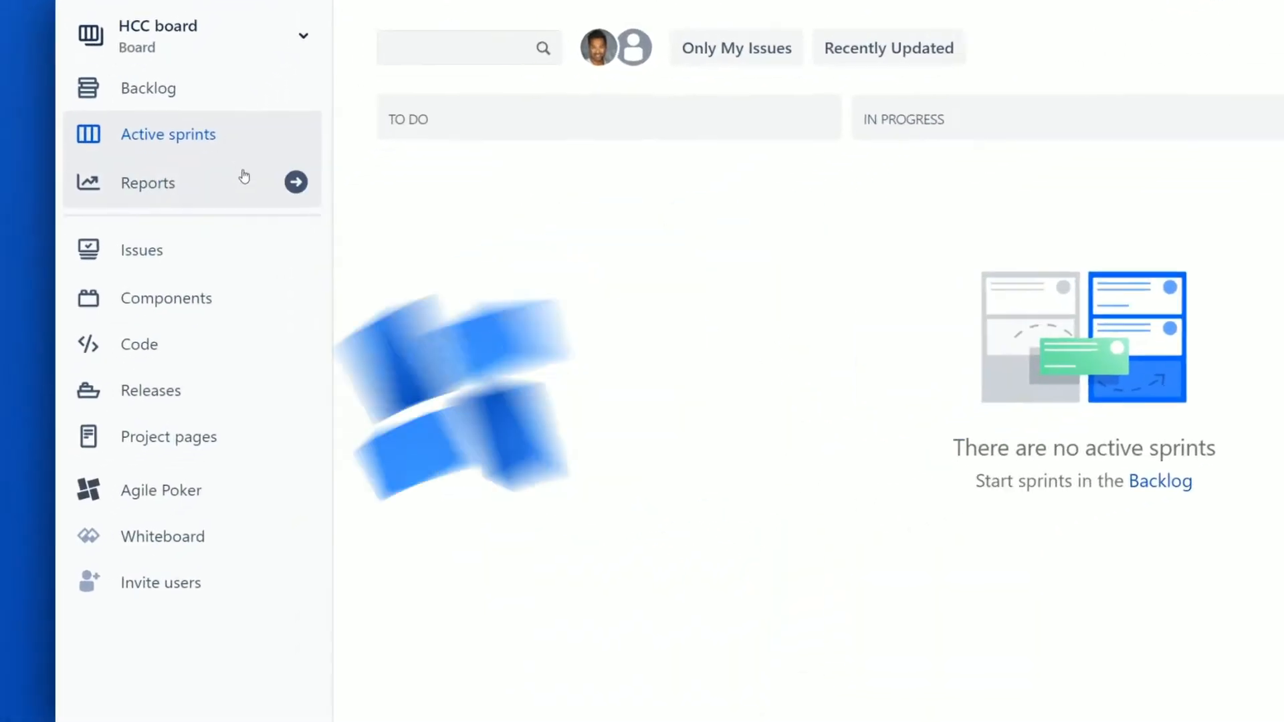
Start a new Relative estimation session from the Agile Poker app in the board sidebar
left_click(162, 490)
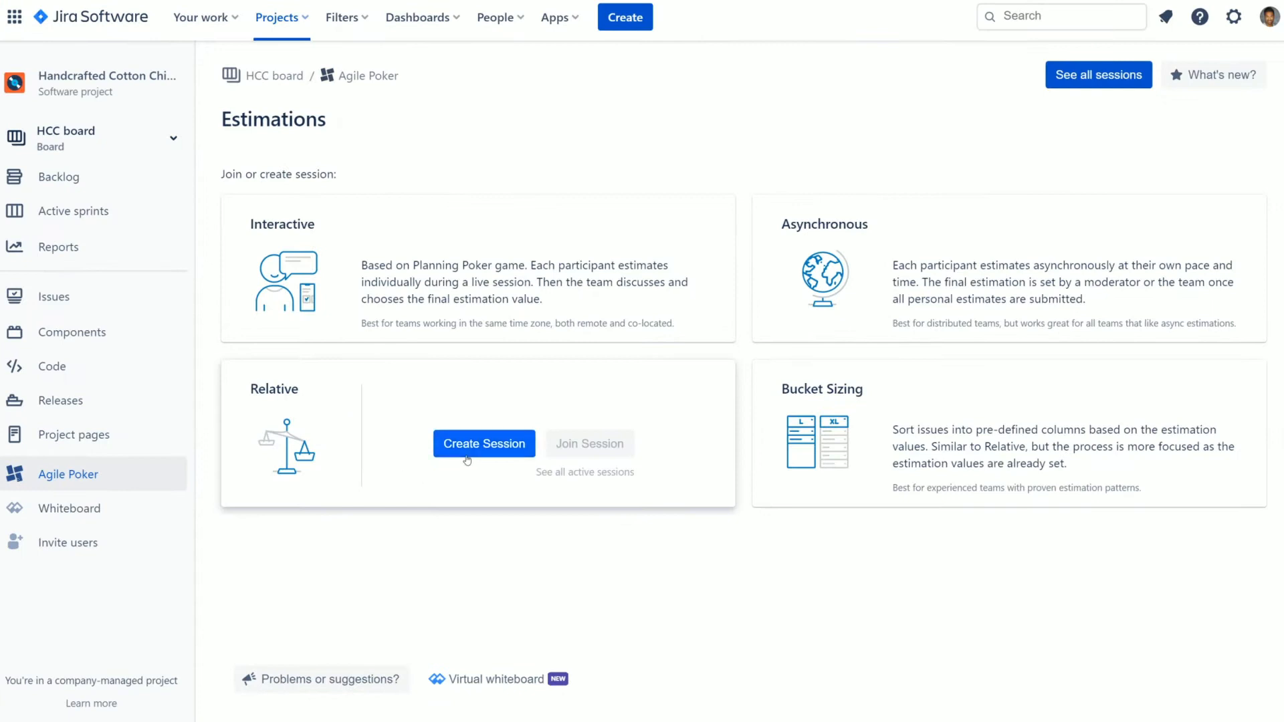
left_click(483, 444)
type("kate")
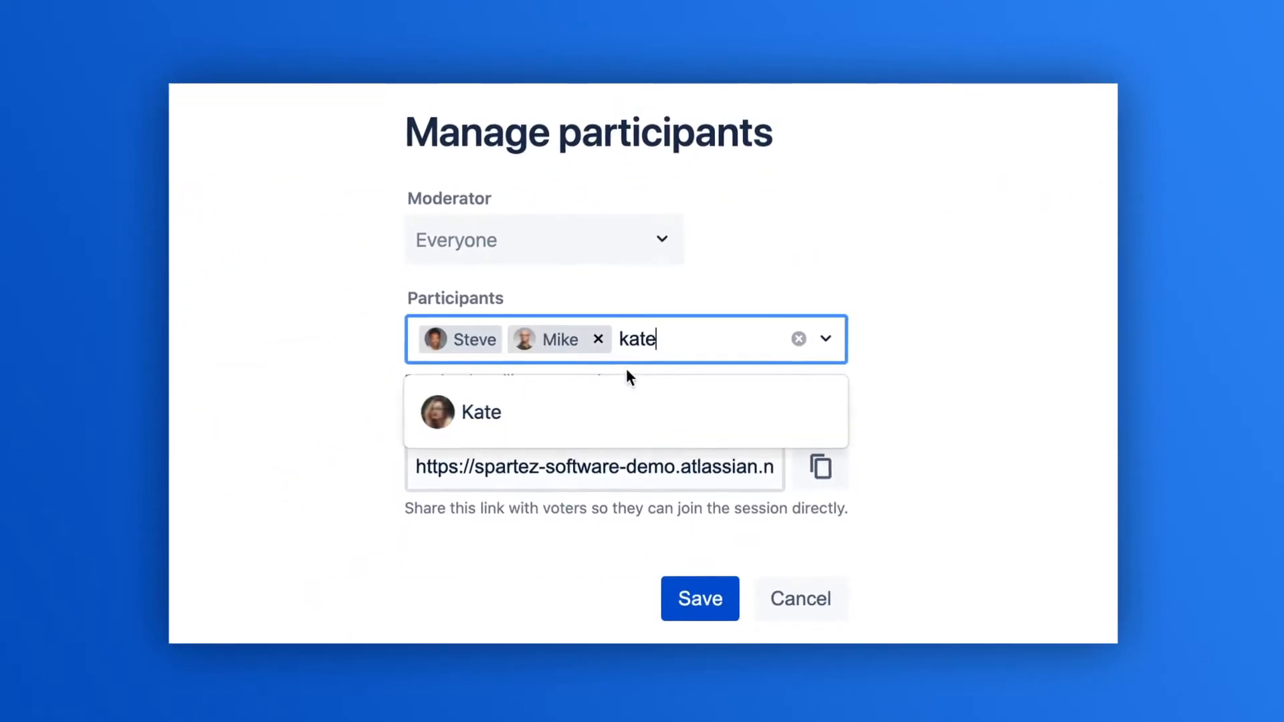
Add Kate and Joshua as participants, make Kate the moderator, and save
left_click(481, 412)
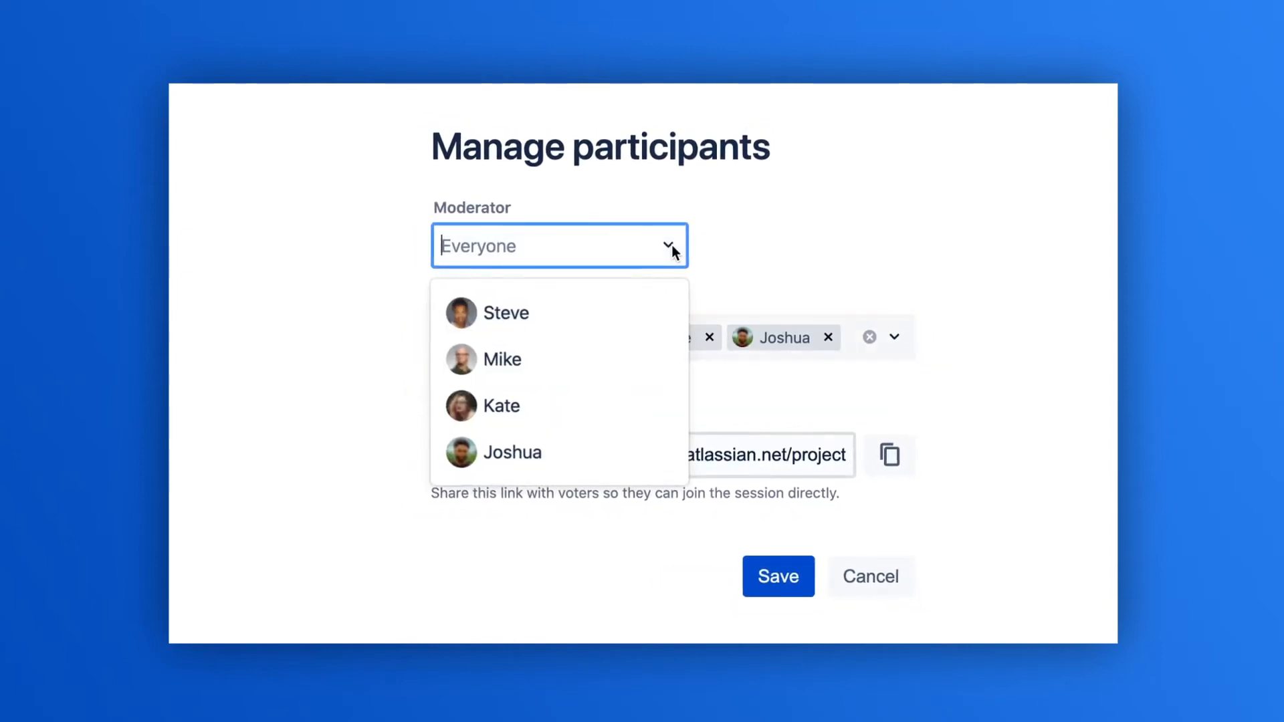
left_click(501, 406)
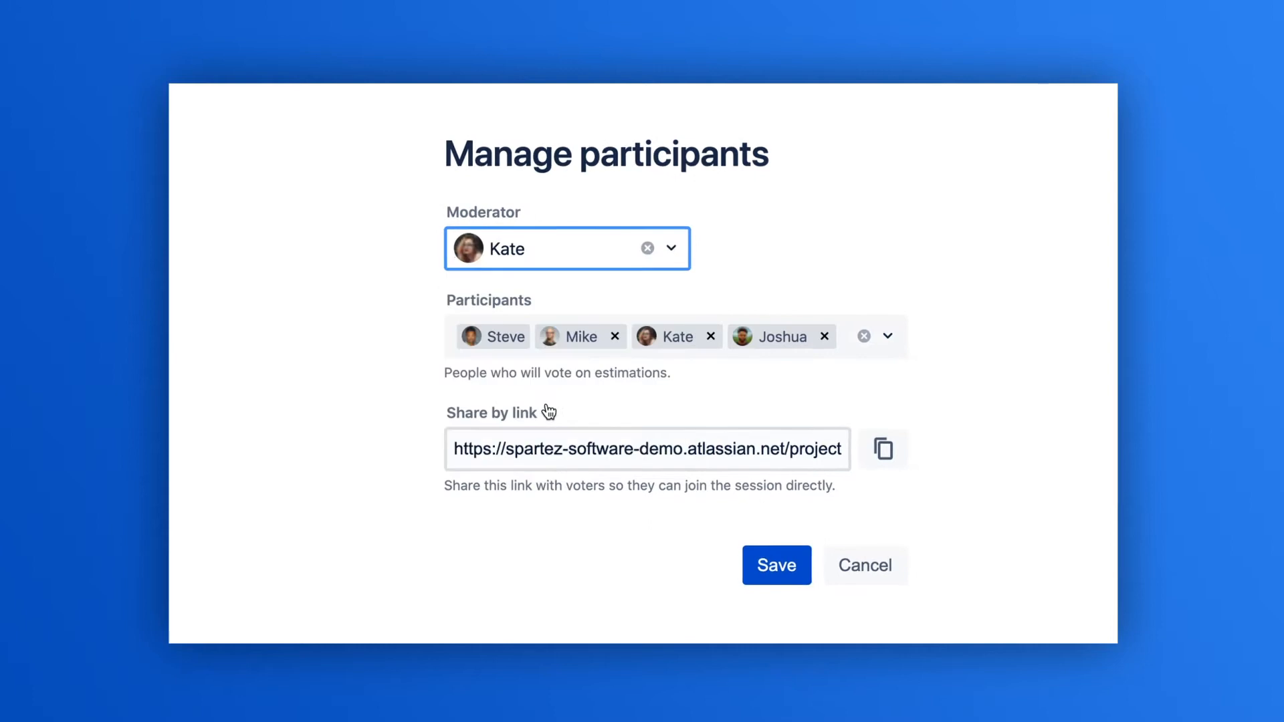
left_click(776, 564)
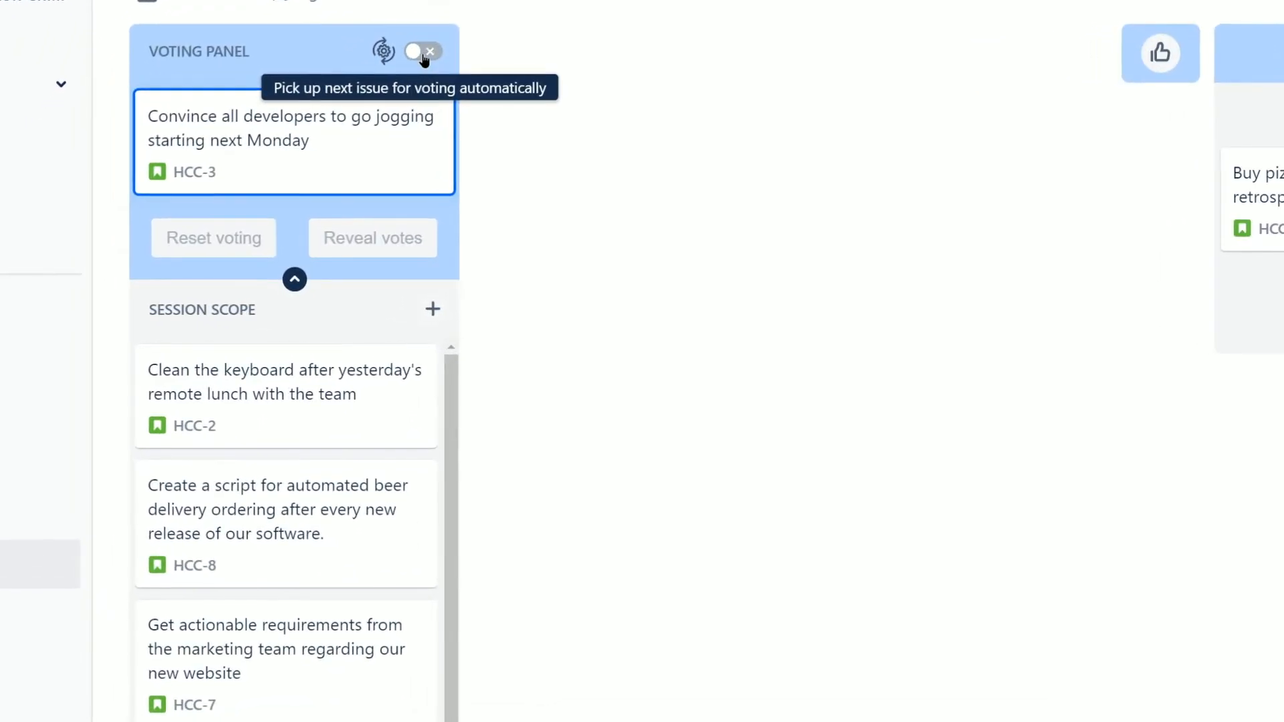
Switch on 'Pick up next issue for voting automatically' in the Voting panel
left_click(425, 51)
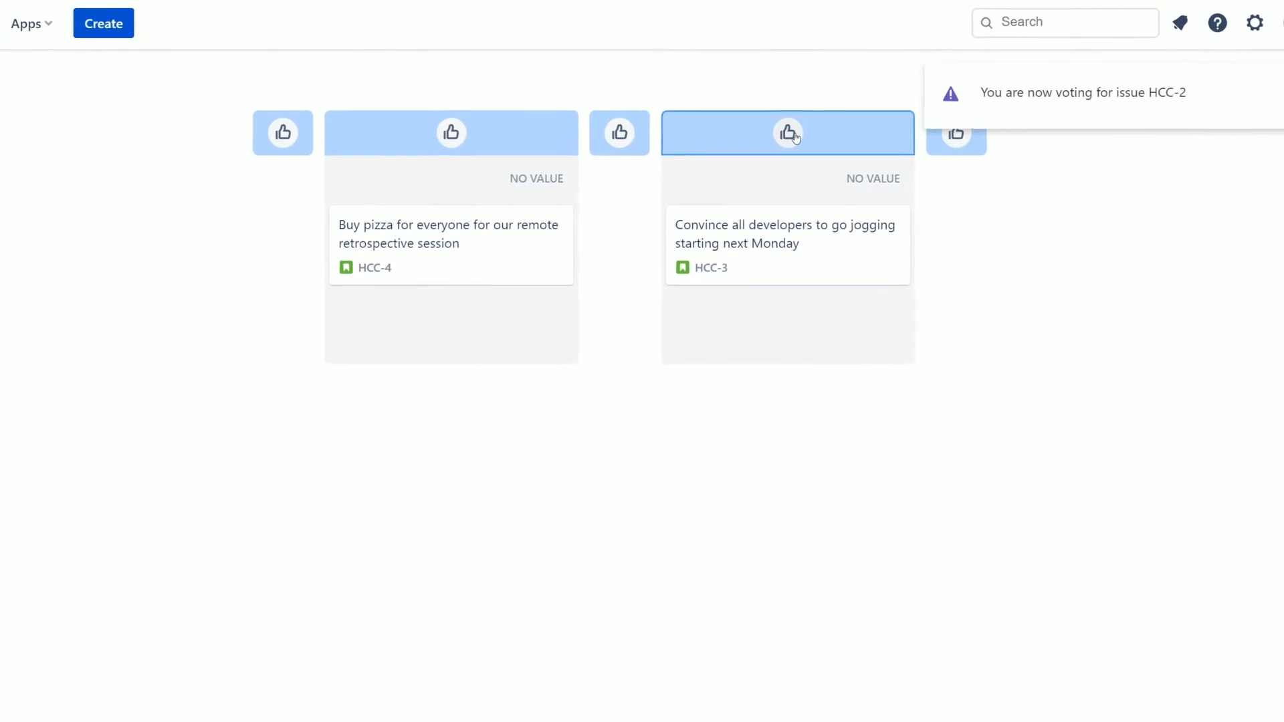
Vote the remaining issues into buckets, placing HCC-6 with HCC-7 and HCC-8
left_click(447, 131)
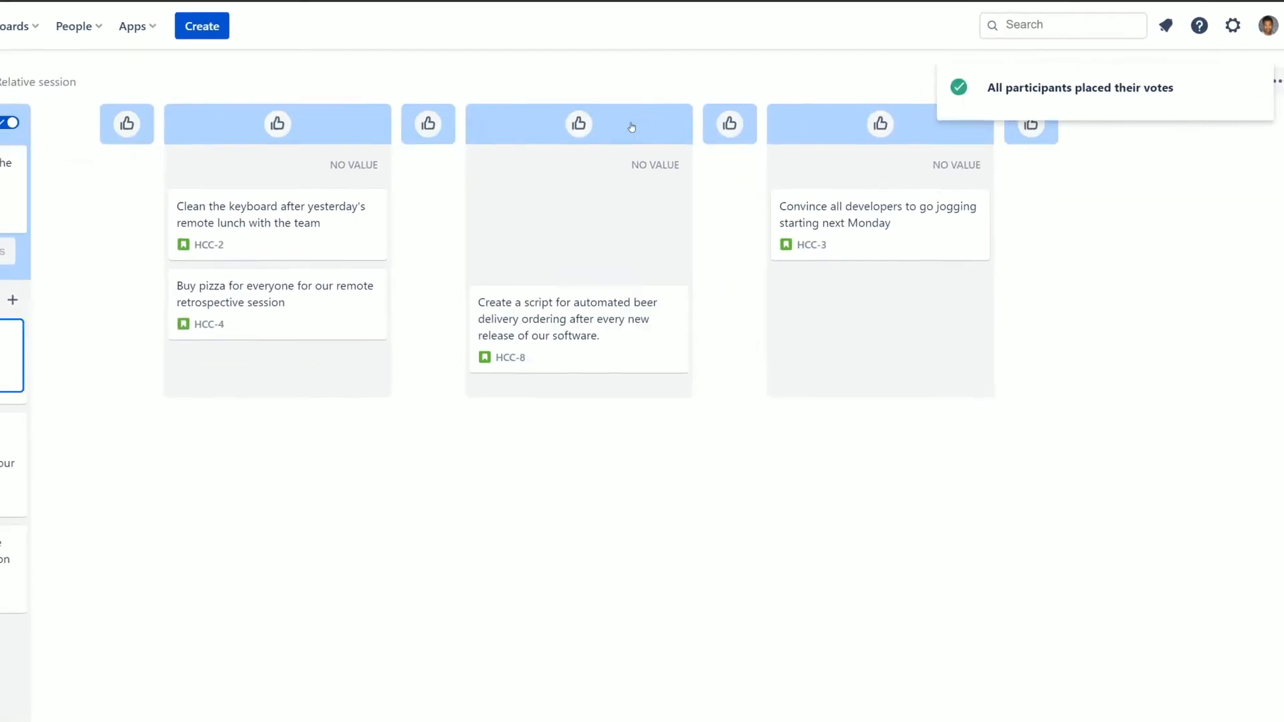
left_click(324, 121)
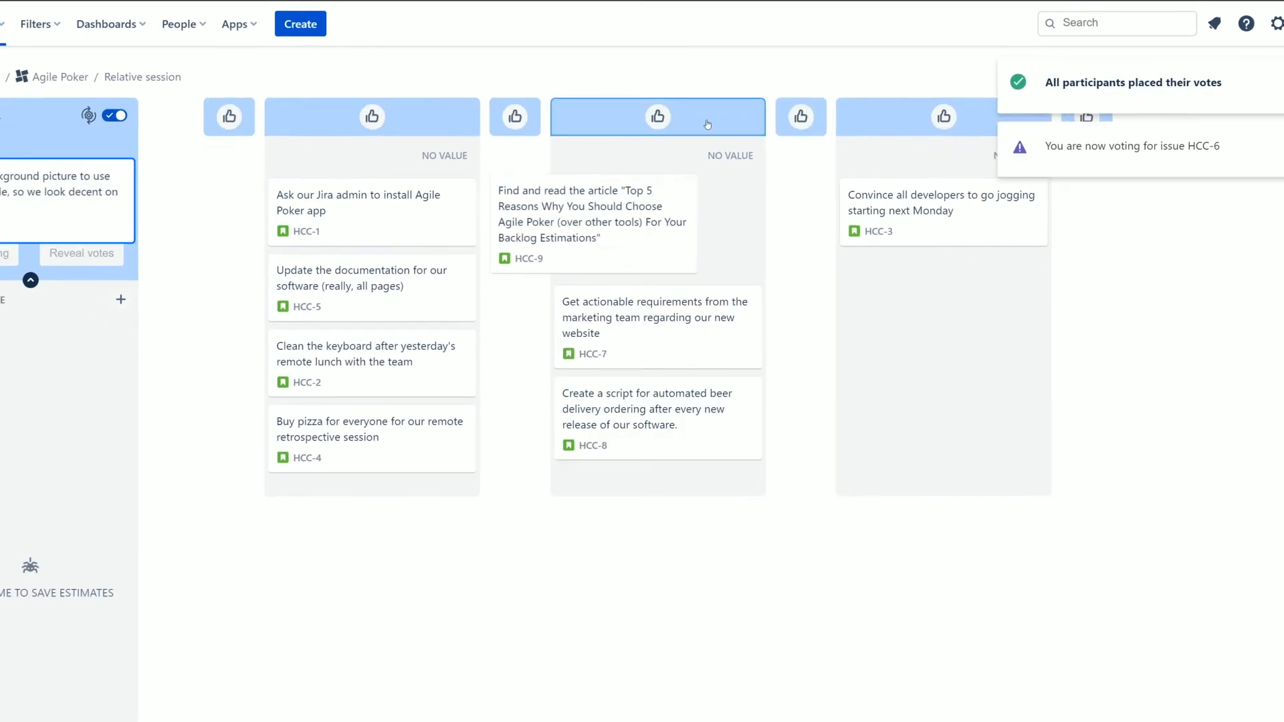
left_click(81, 252)
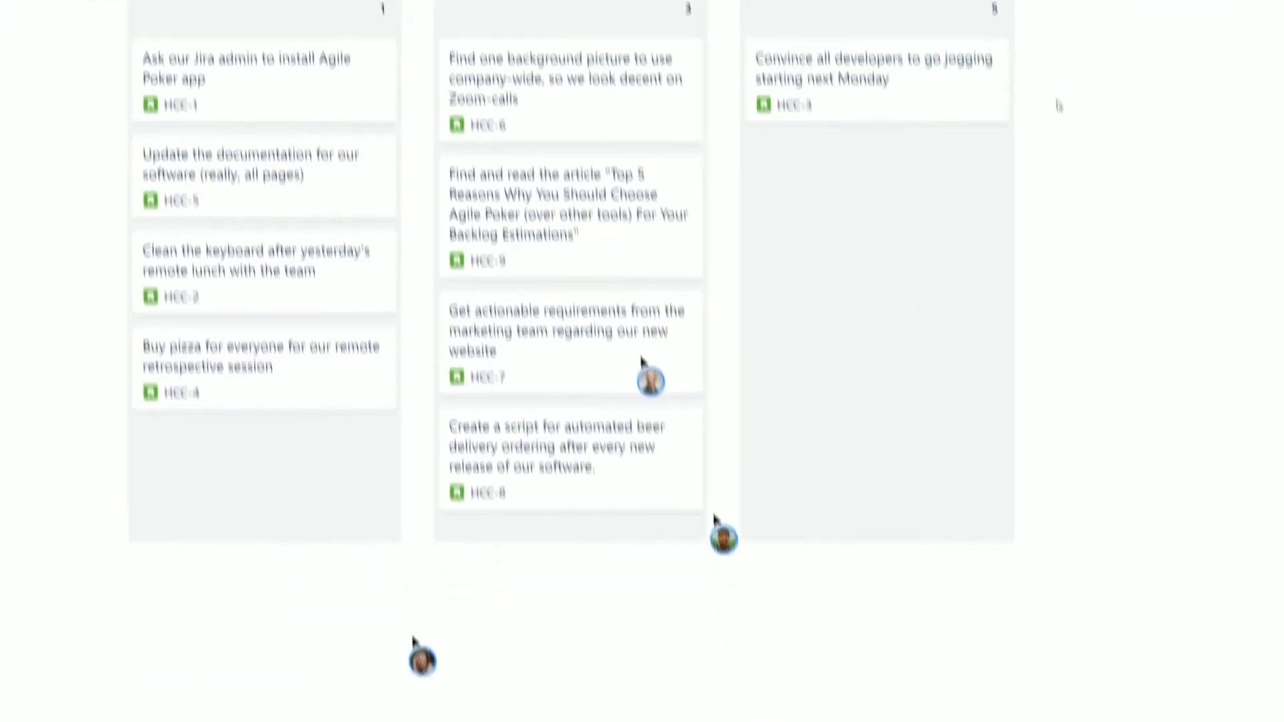
Save estimates so HCC-3 gets 5 points, HCC-6 to HCC-9 get 3, the rest 1
scroll("down", 3)
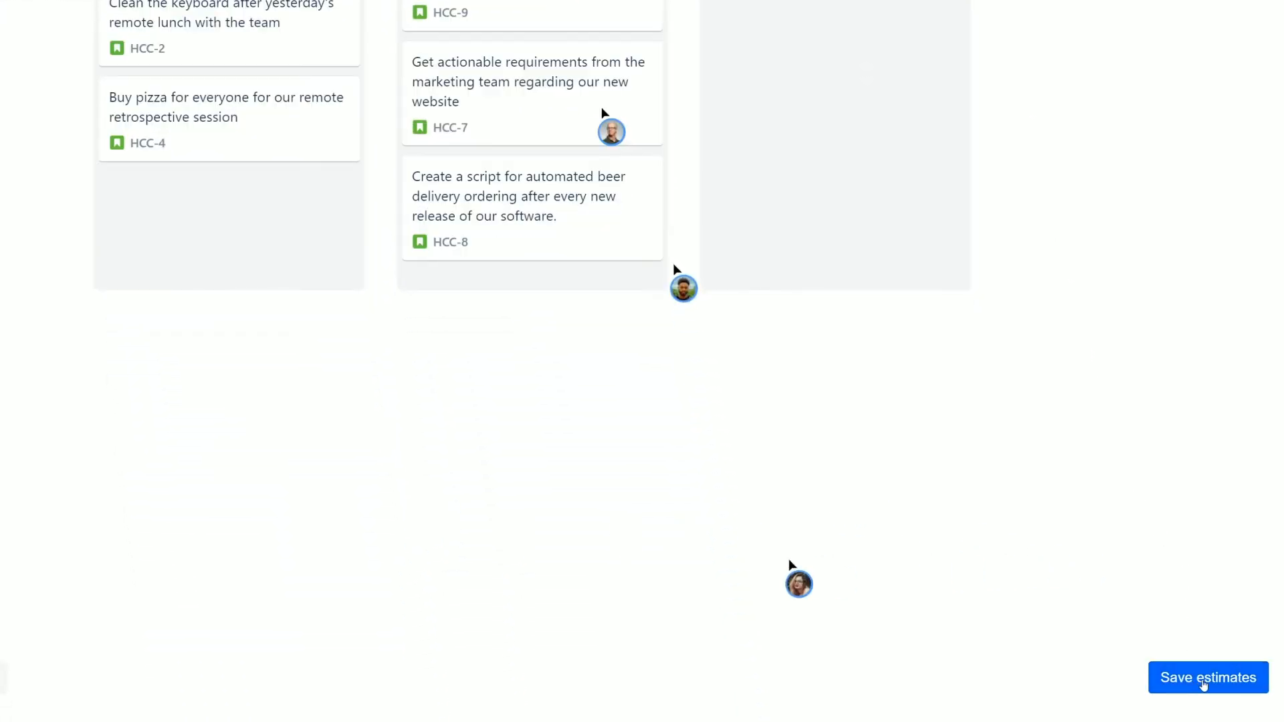
left_click(1207, 677)
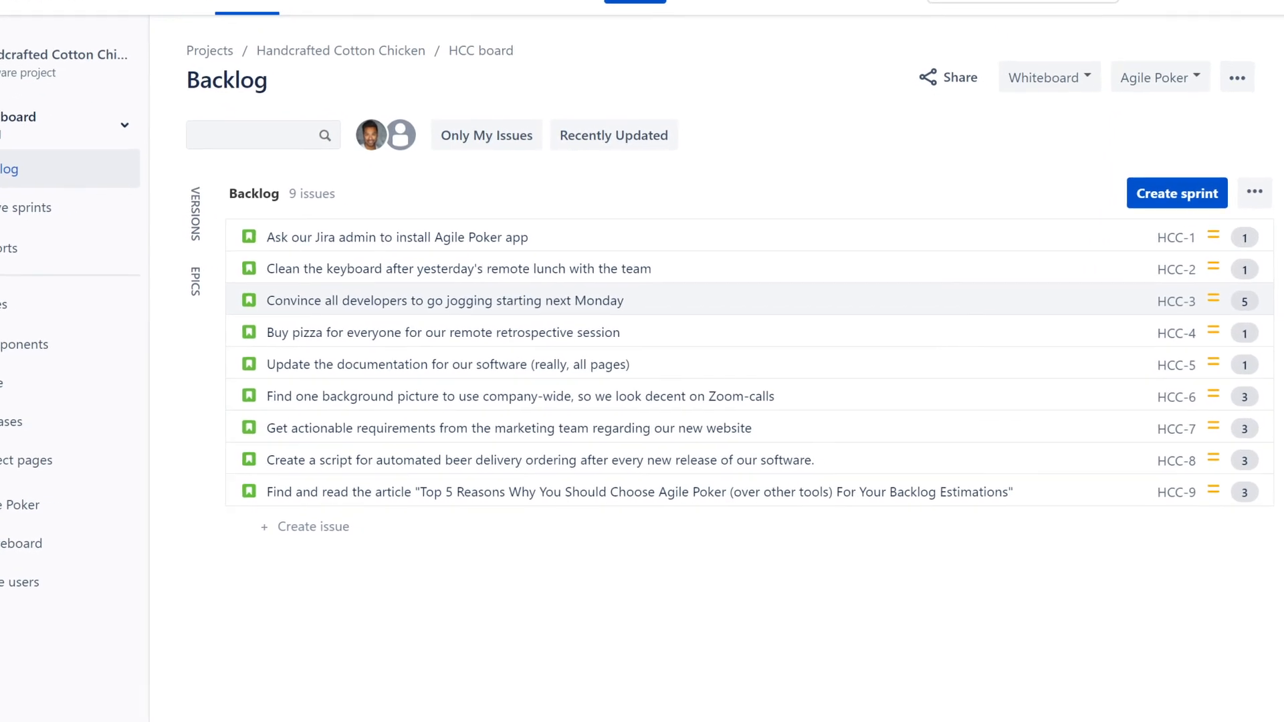